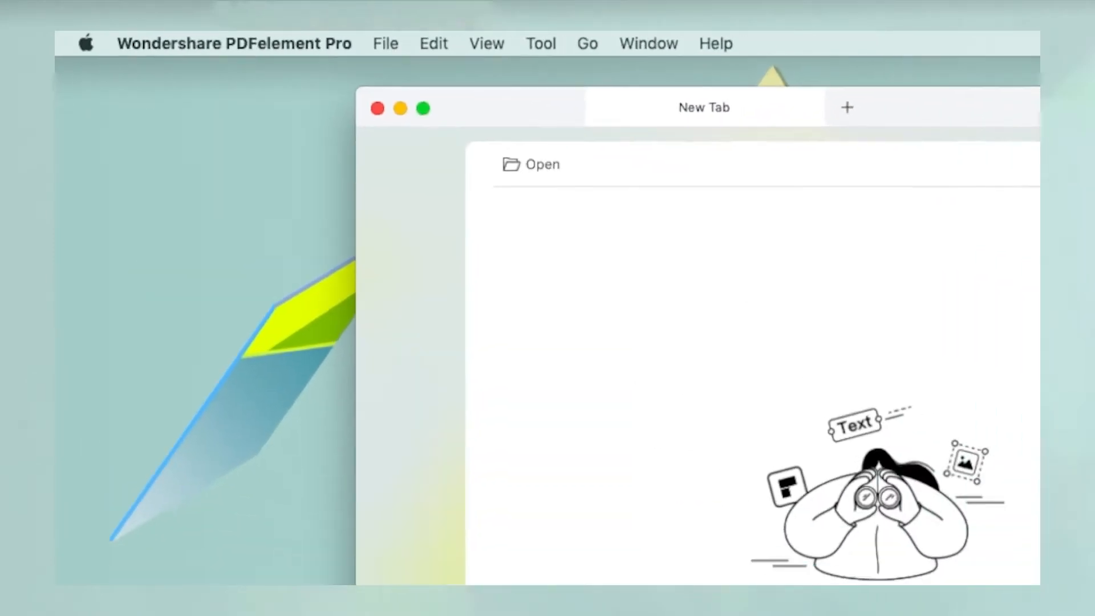
# Open the PROMOTE PRODUCTIVITY PDF from the New Tab page
pyautogui.click(532, 165)
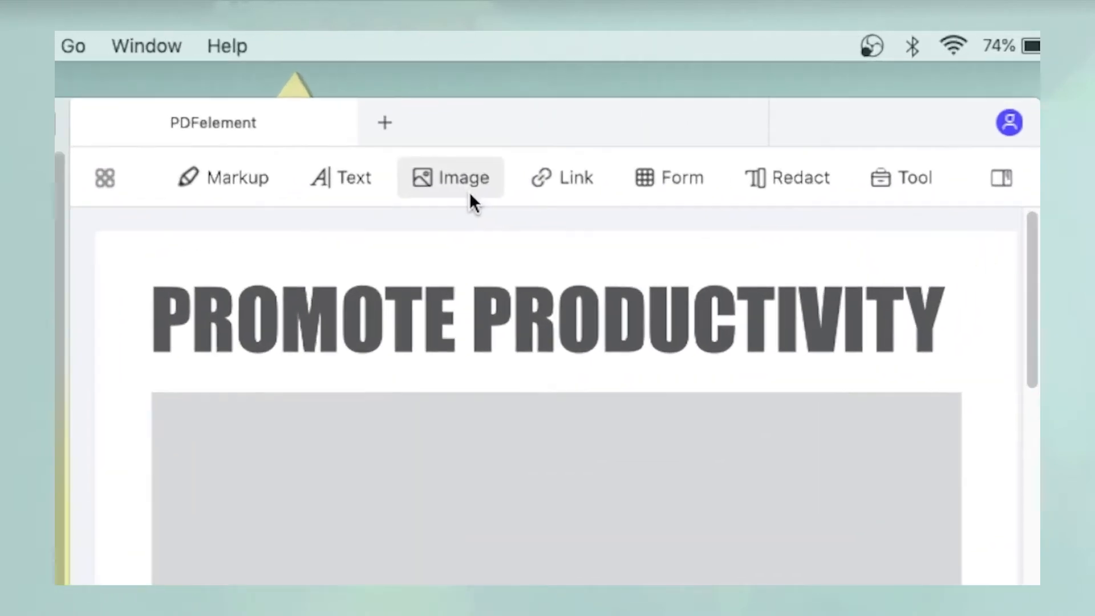
# Enter image editing mode and pick Image.png from the Desktop
pyautogui.click(451, 177)
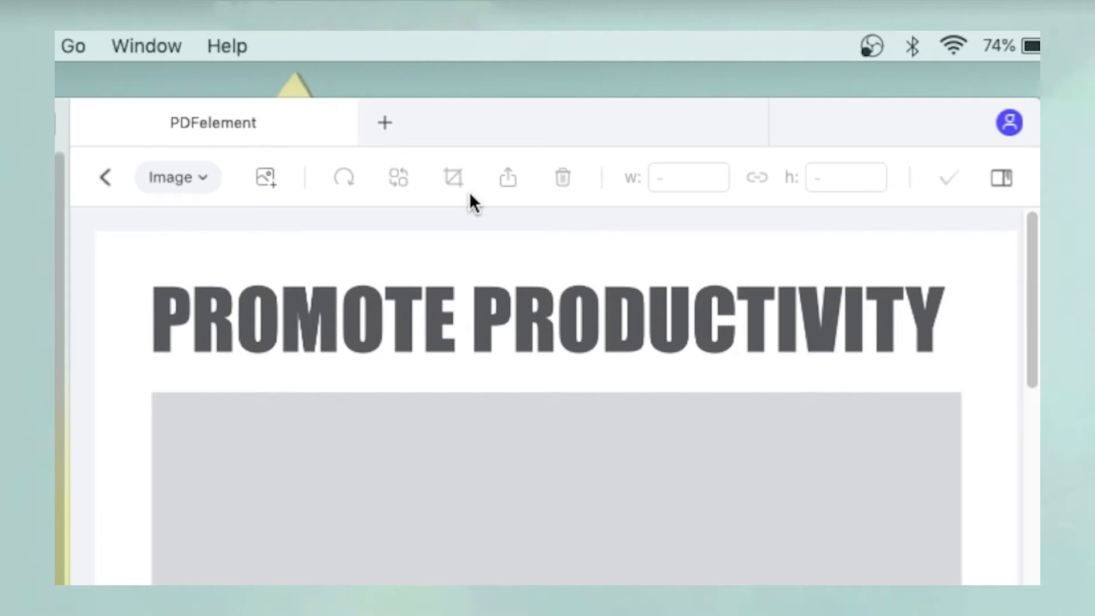
pyautogui.moveTo(265, 177)
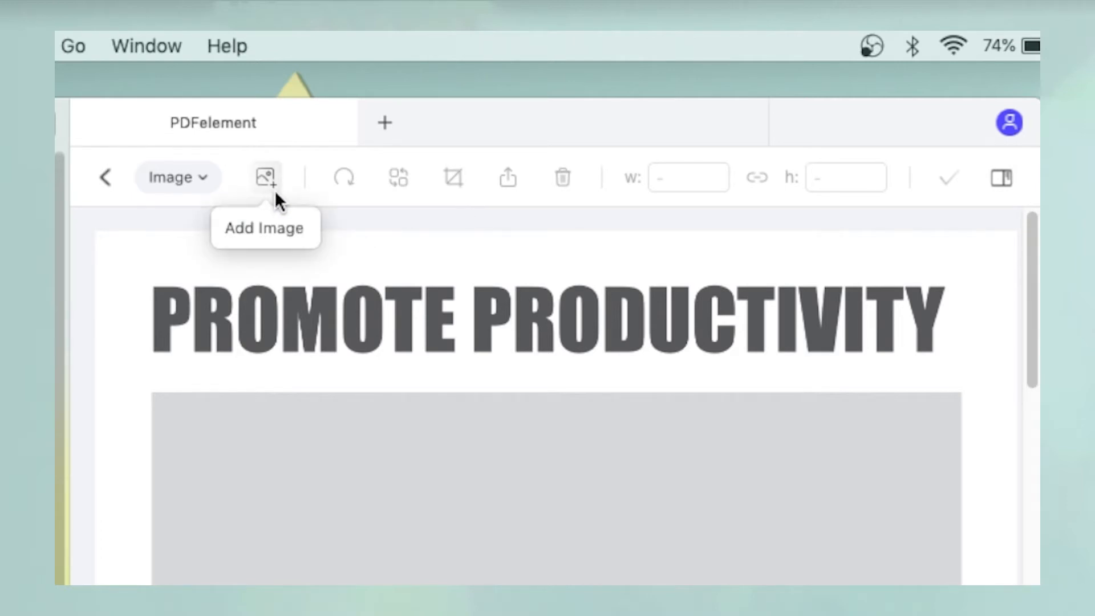
pyautogui.click(265, 177)
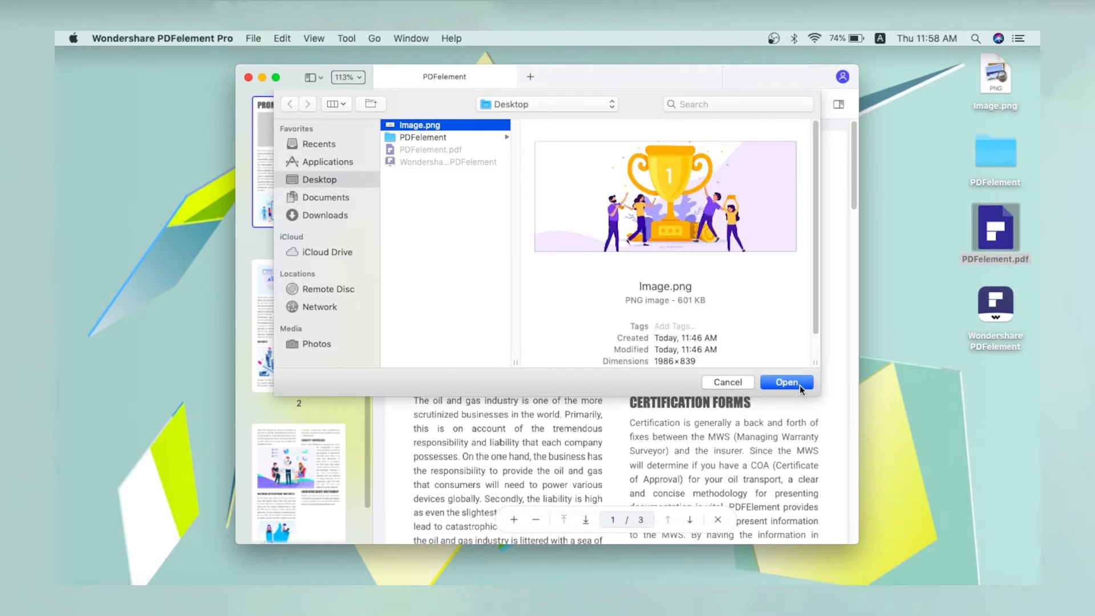
# Confirm Image.png to place the trophy picture below the heading
pyautogui.click(786, 382)
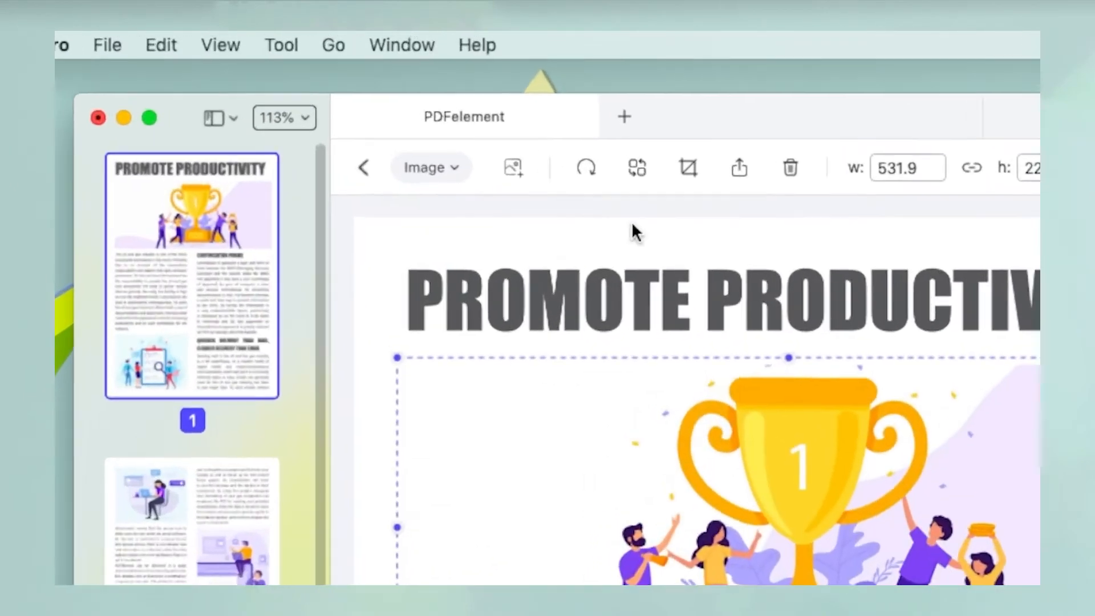
pyautogui.moveTo(651, 177)
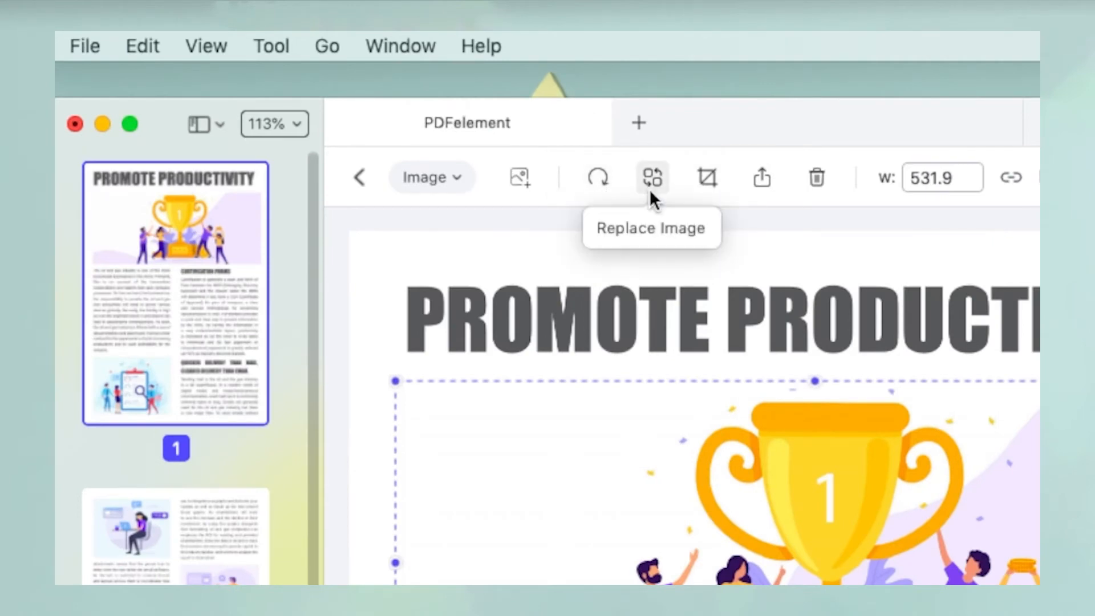